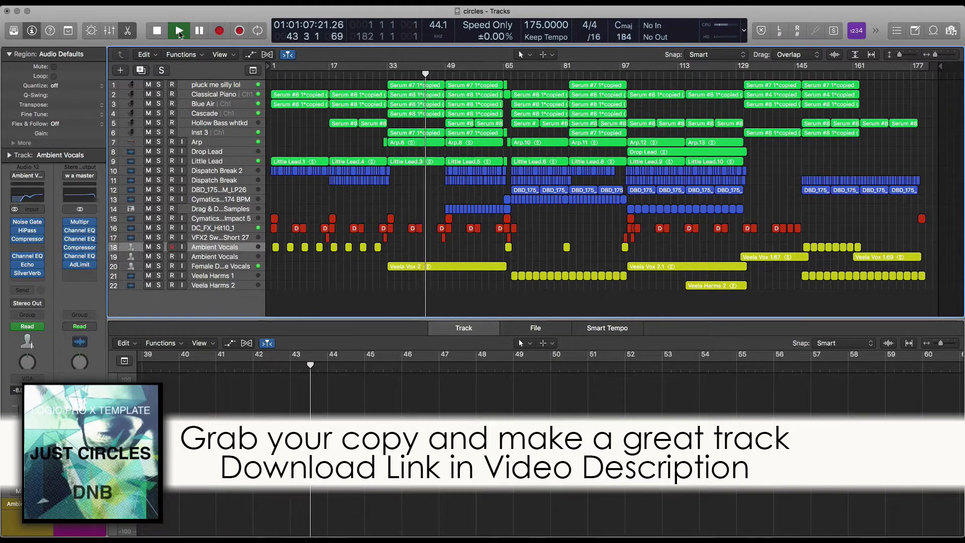
left_click(178, 30)
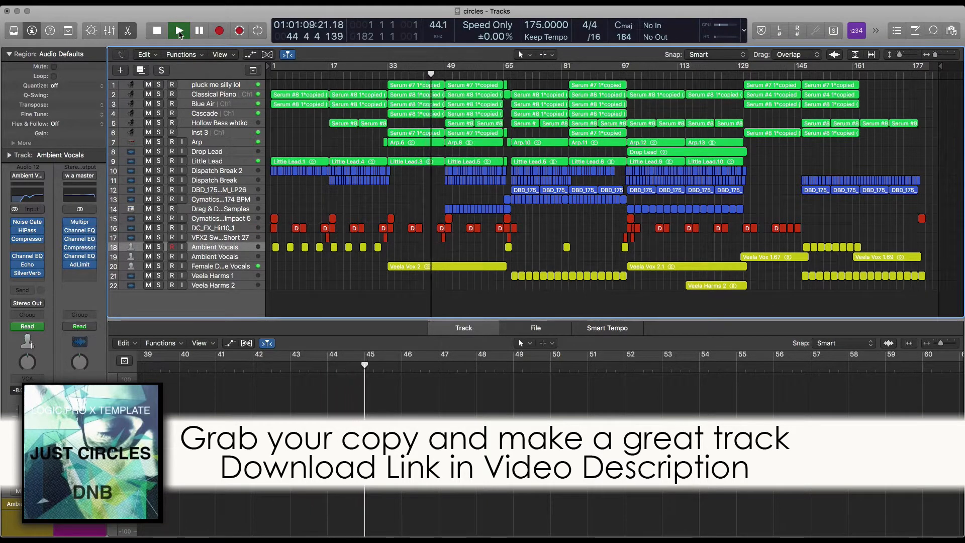